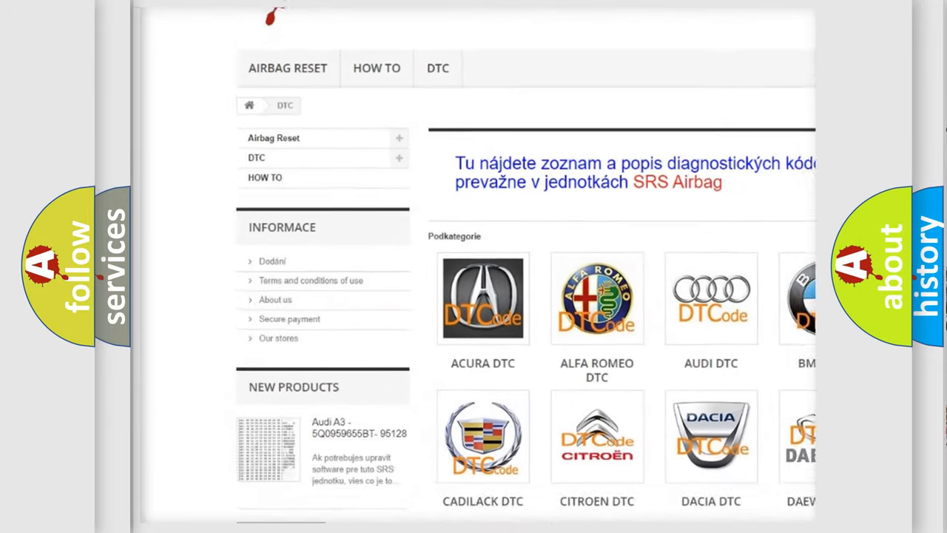
scroll(down, 3)
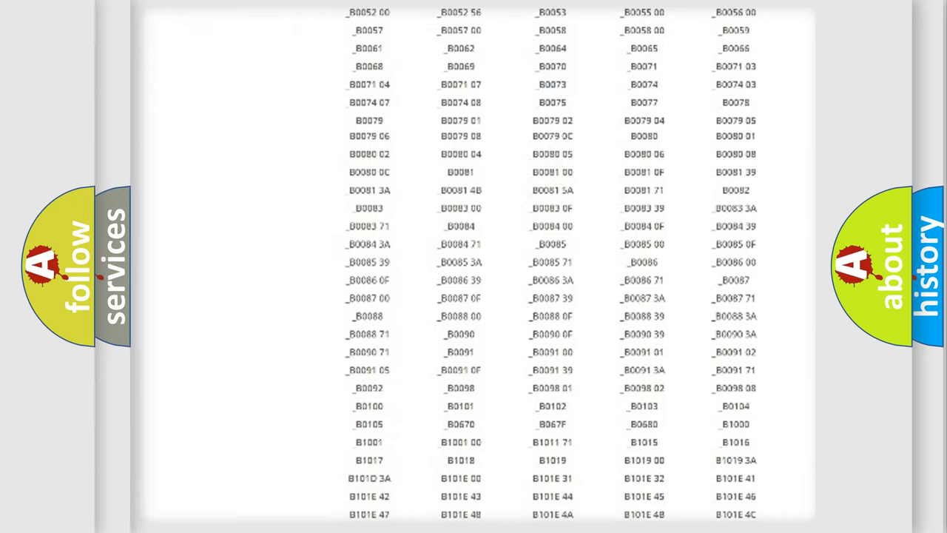
scroll(up, 3)
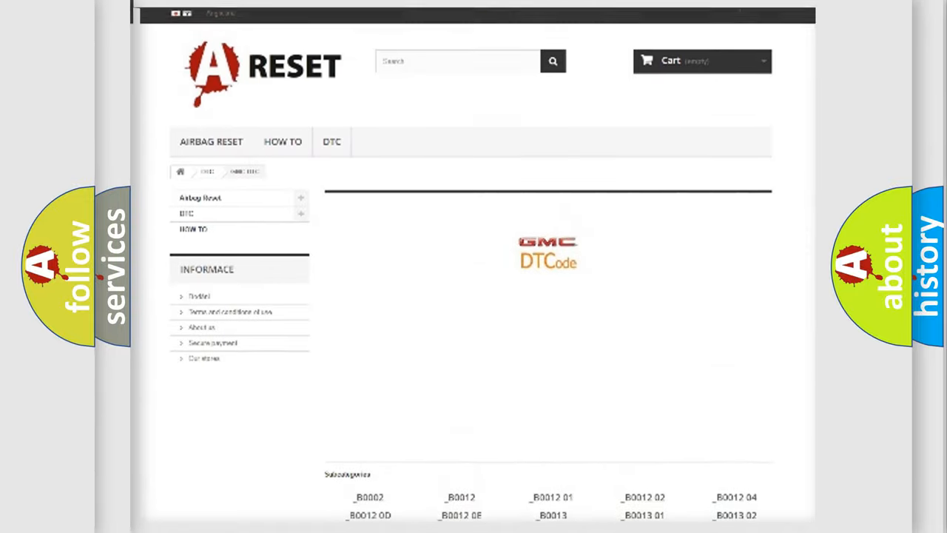